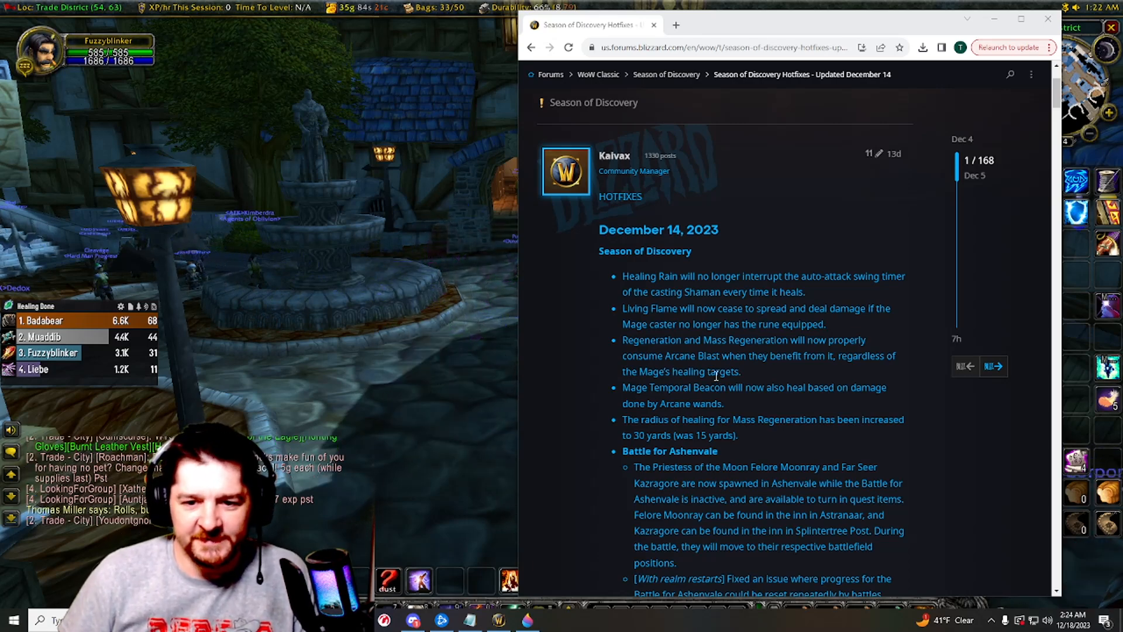
# - Scroll the thread to show all December 14 hotfixes, including Battle for Ashenvale
pyautogui.scroll(-3)
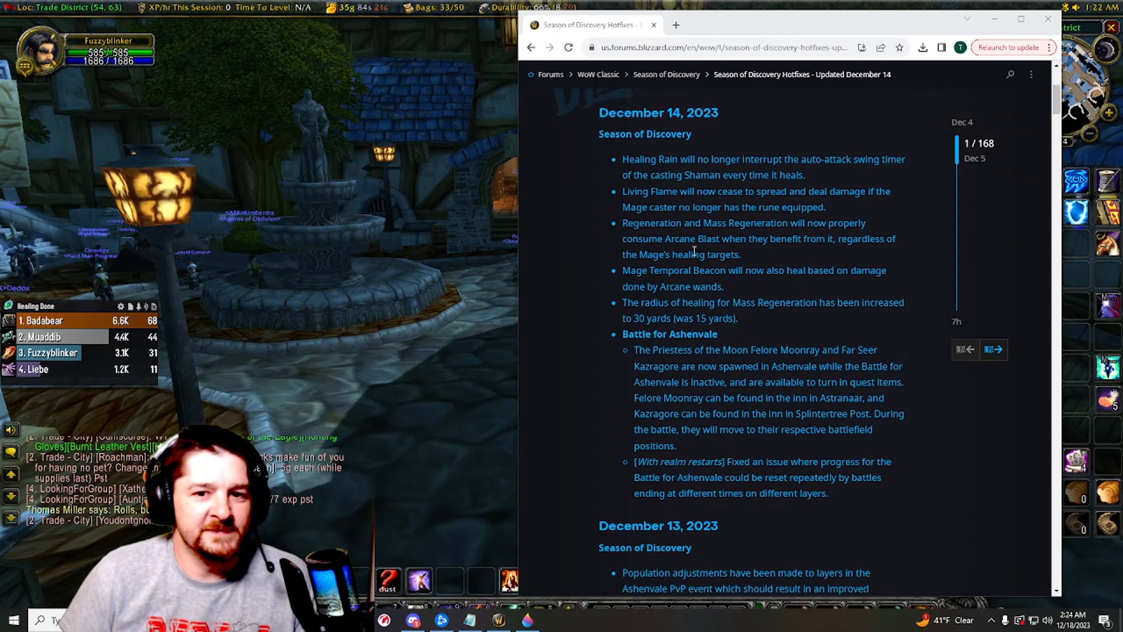
pyautogui.moveTo(773, 267)
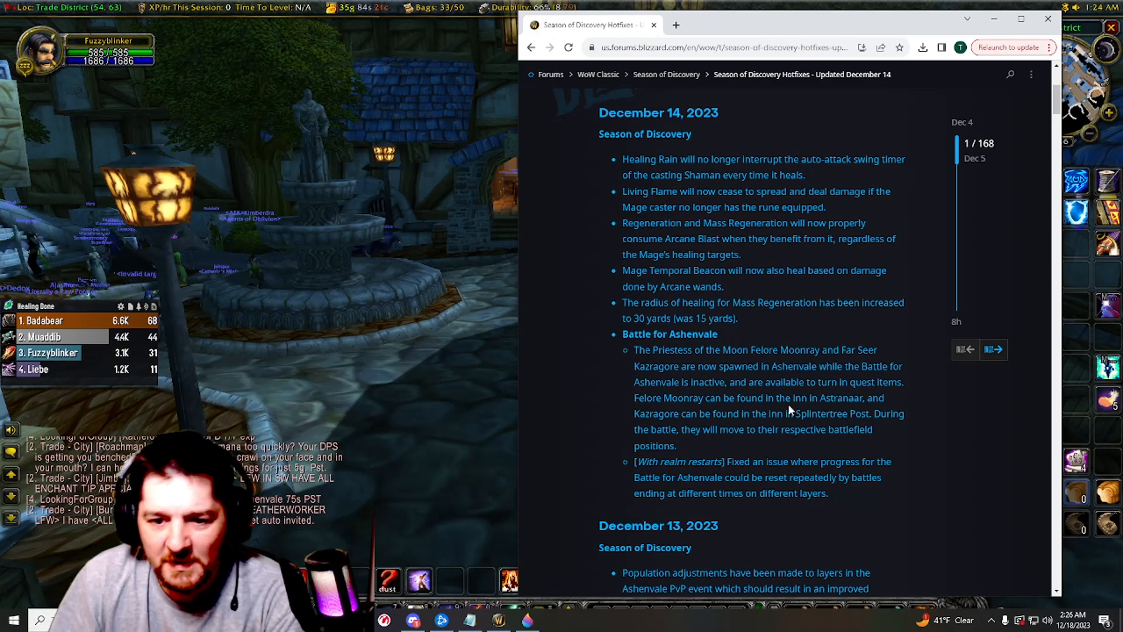
# - Scroll past December 14 to read the December 13 list through Blackfathom Deeps
pyautogui.scroll(-3)
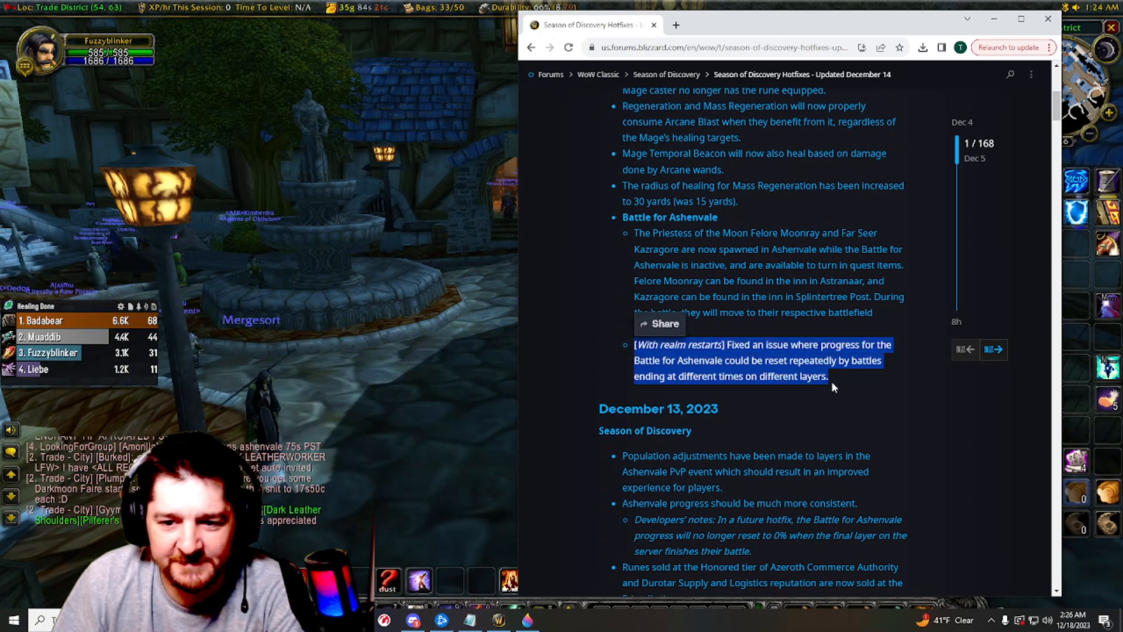
pyautogui.scroll(-3)
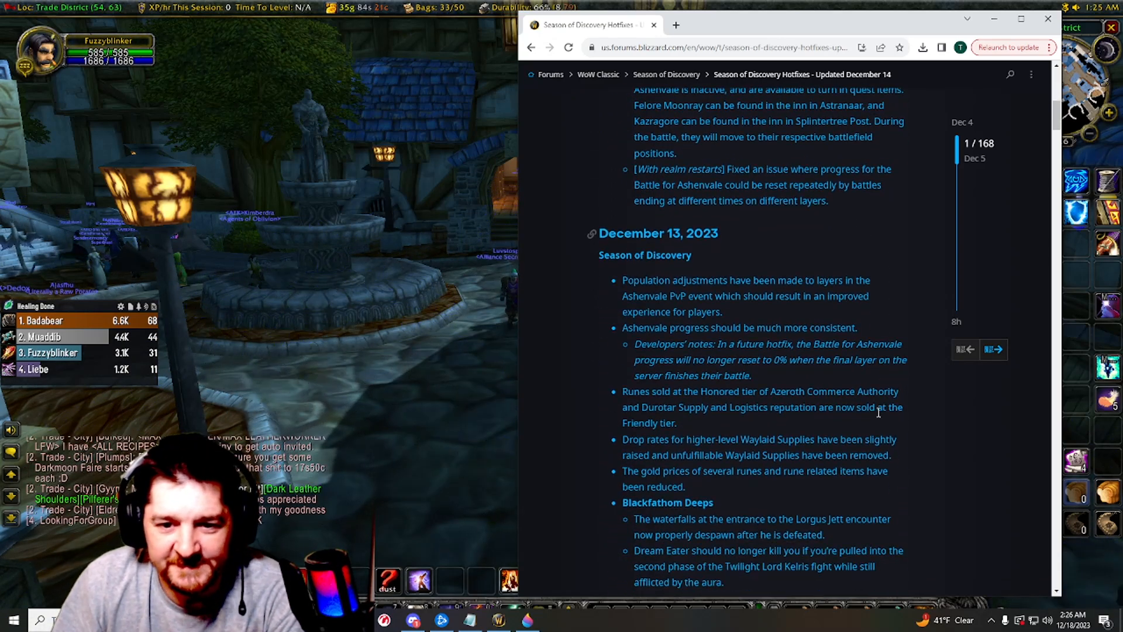
pyautogui.scroll(-3)
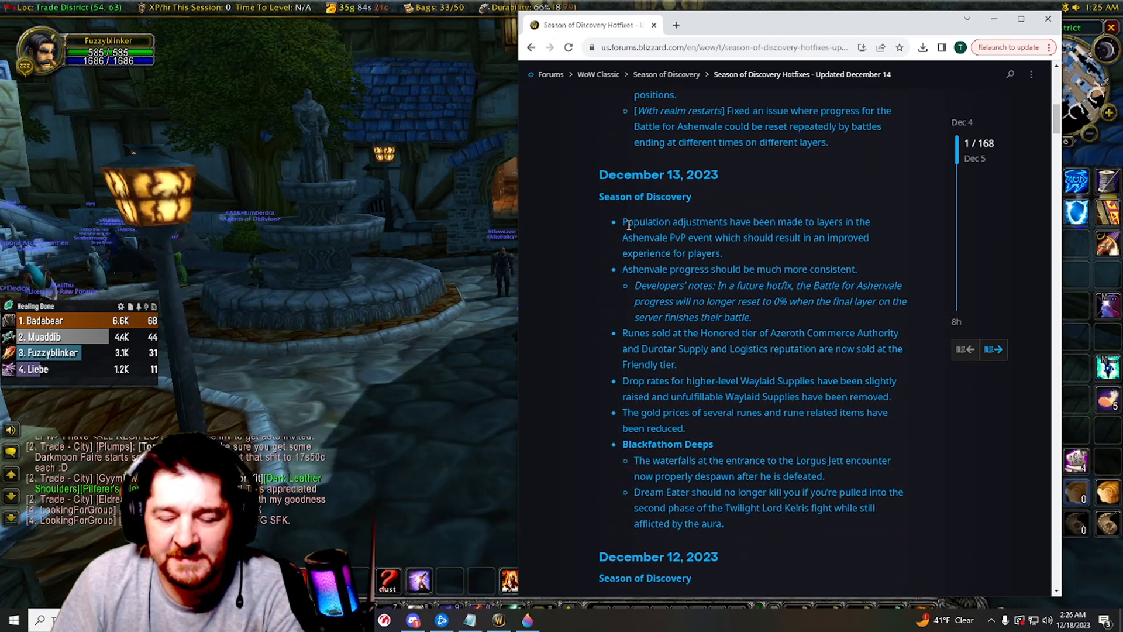
pyautogui.scroll(3)
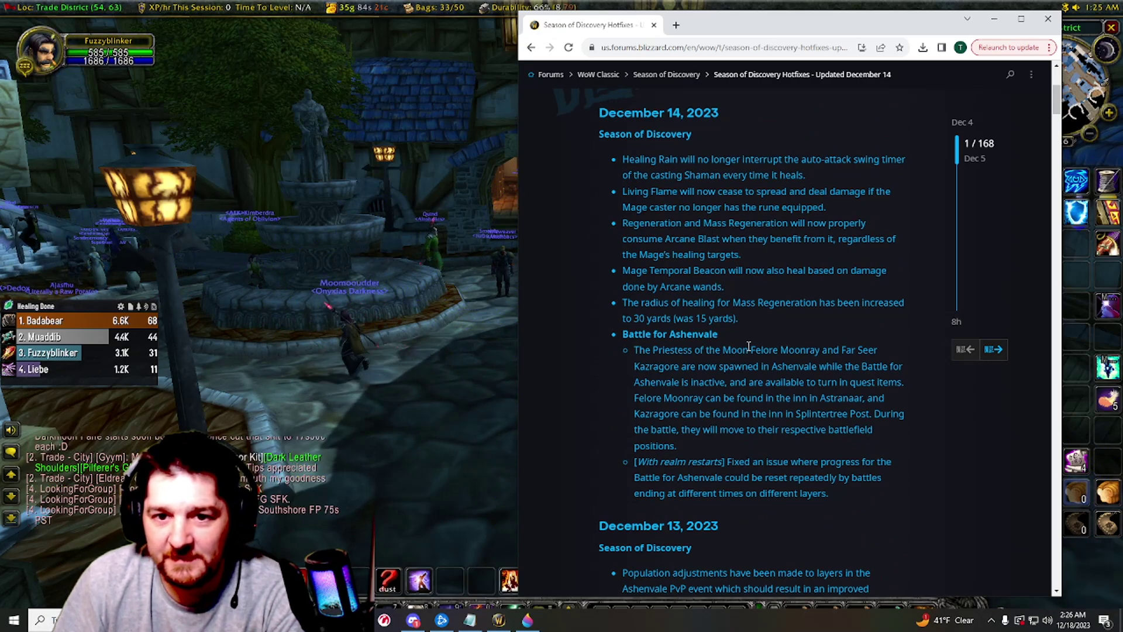
pyautogui.scroll(-3)
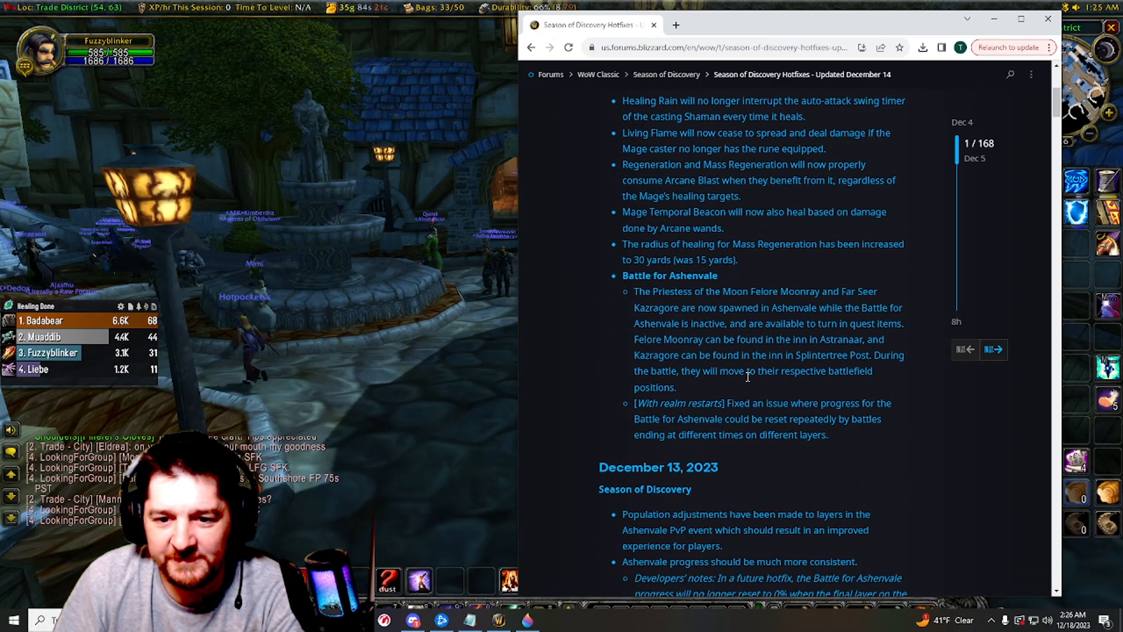
pyautogui.scroll(-3)
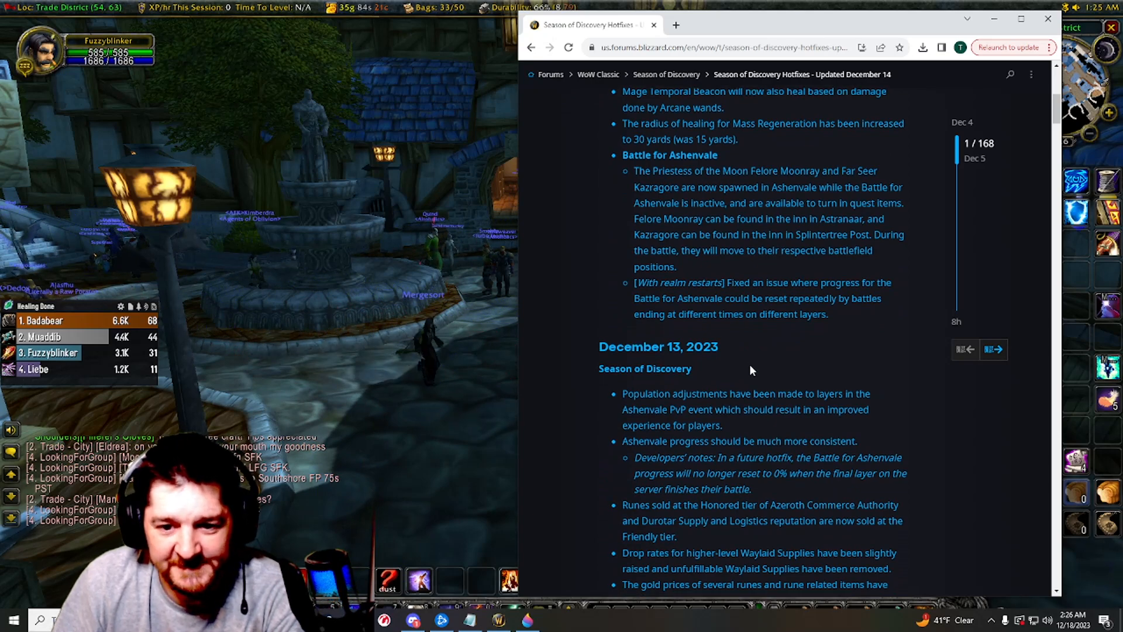
pyautogui.scroll(-3)
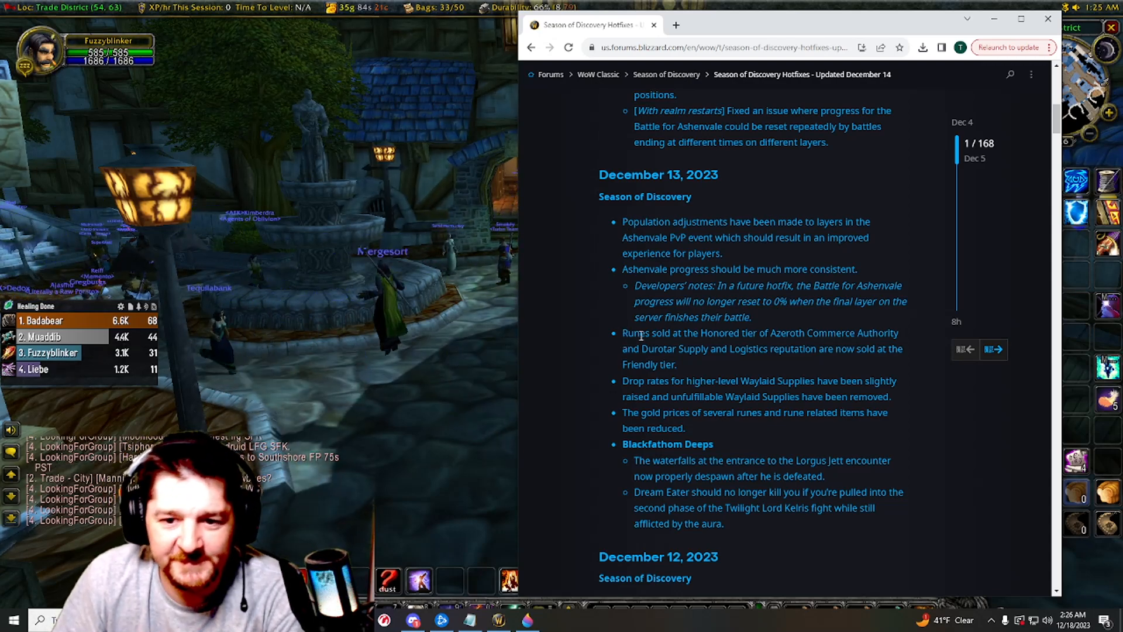
pyautogui.doubleClick(641, 332)
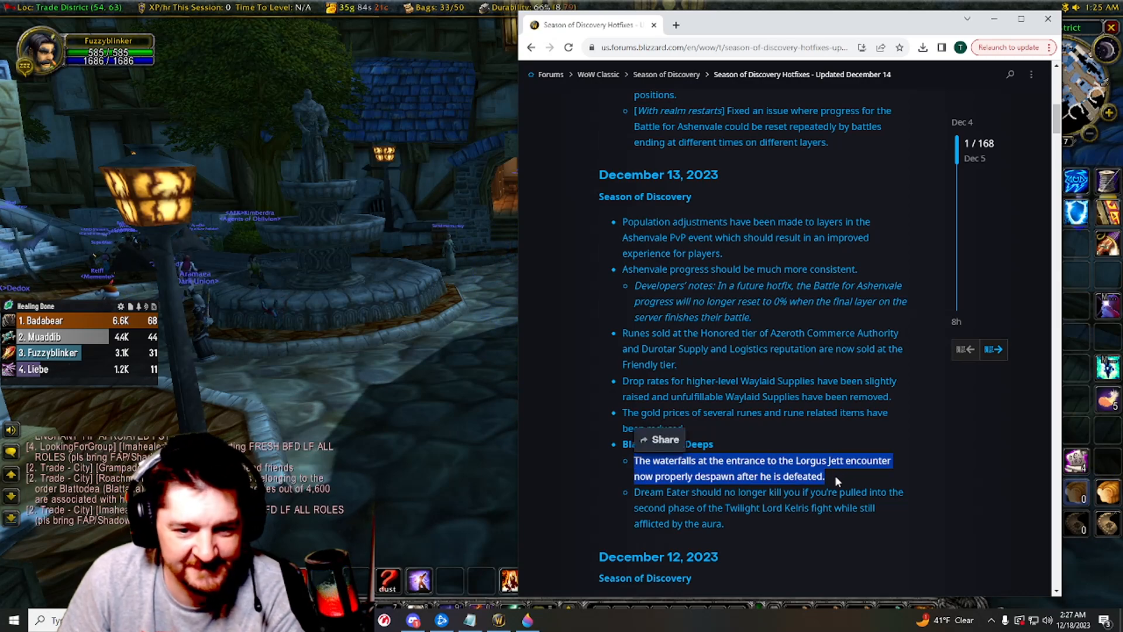
pyautogui.click(635, 492)
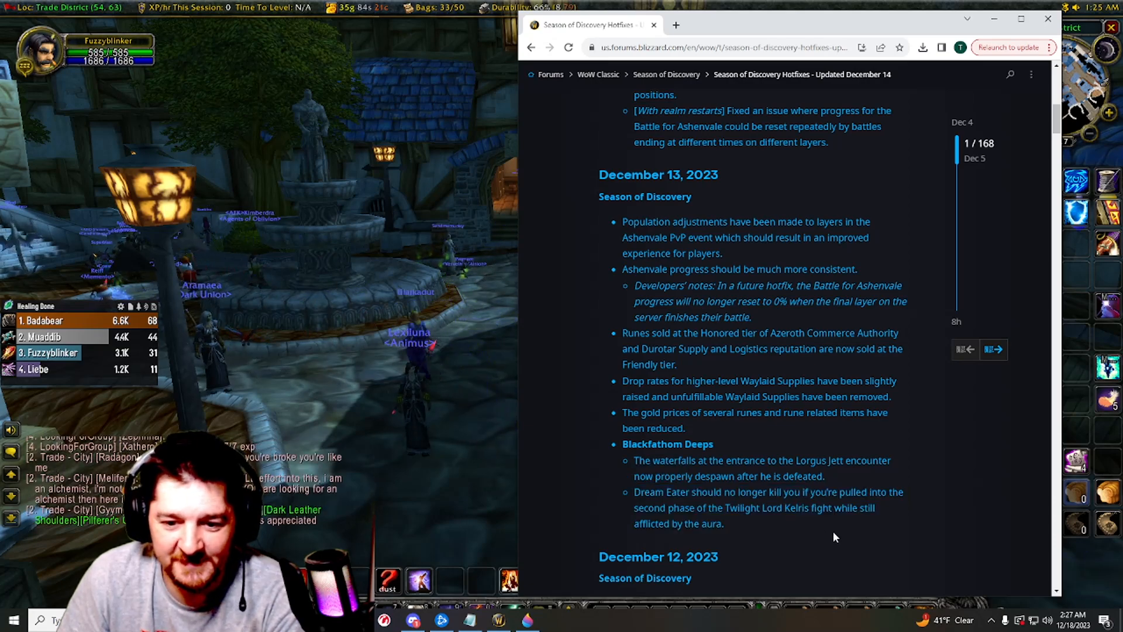
# - Scroll back to Kaivax's HOTFIXES post header and the December 14, 2023 notes
pyautogui.scroll(3)
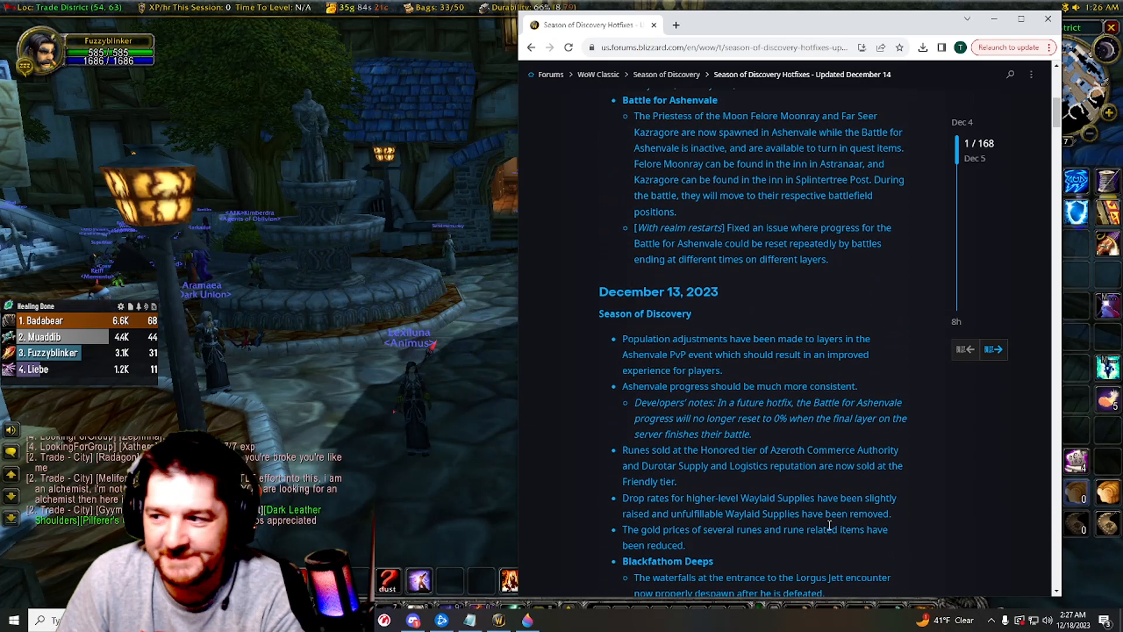
pyautogui.scroll(3)
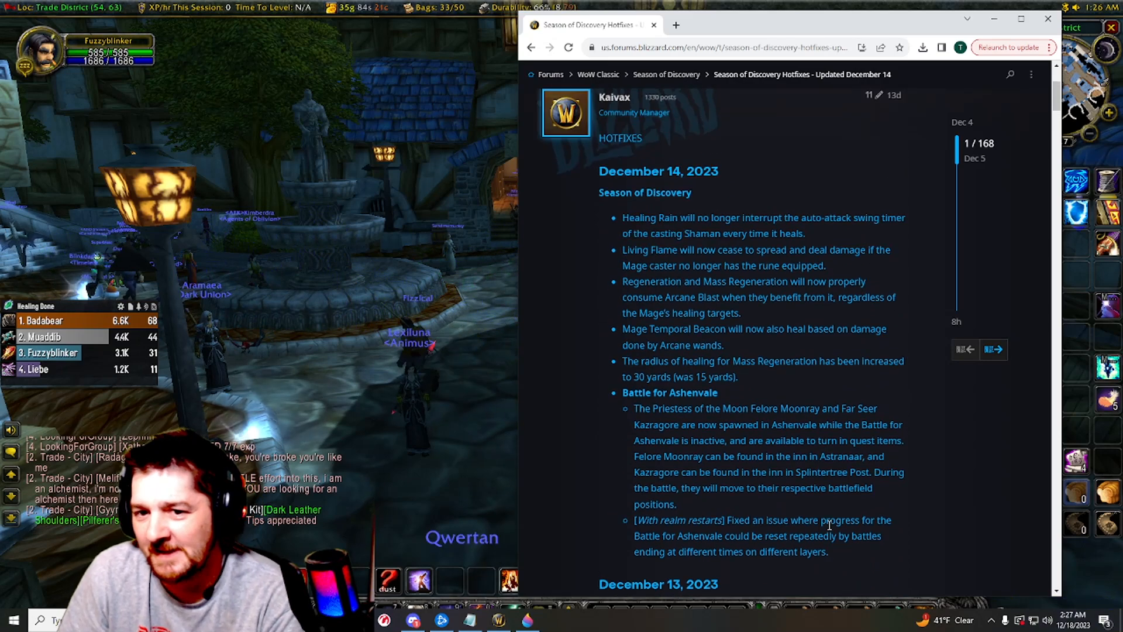
pyautogui.scroll(-3)
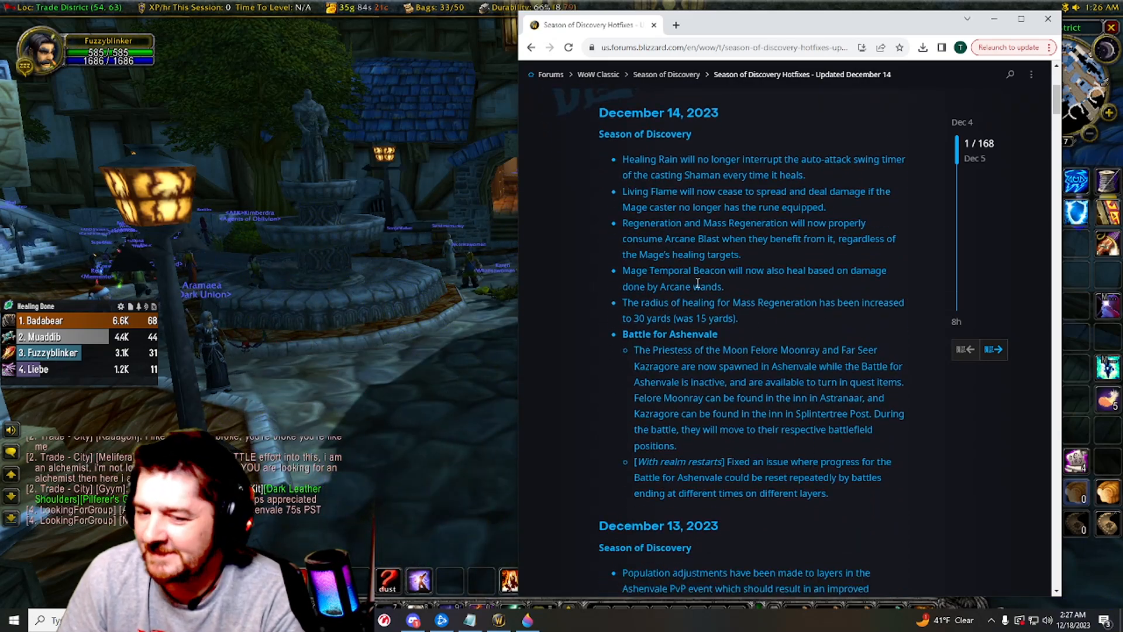
pyautogui.scroll(-3)
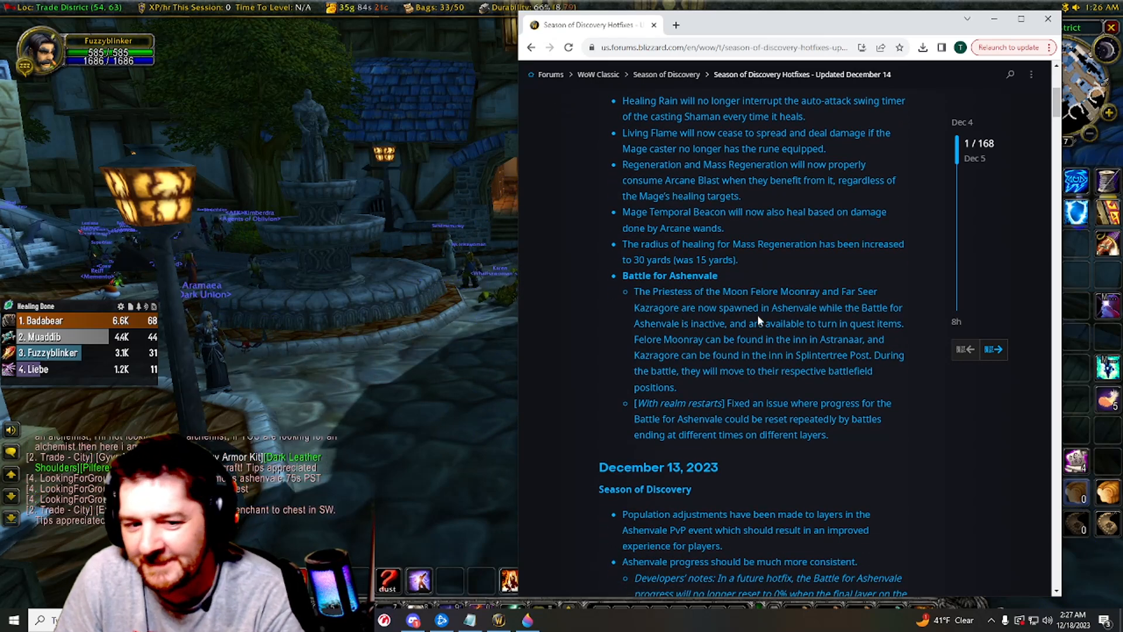
pyautogui.moveTo(724, 310)
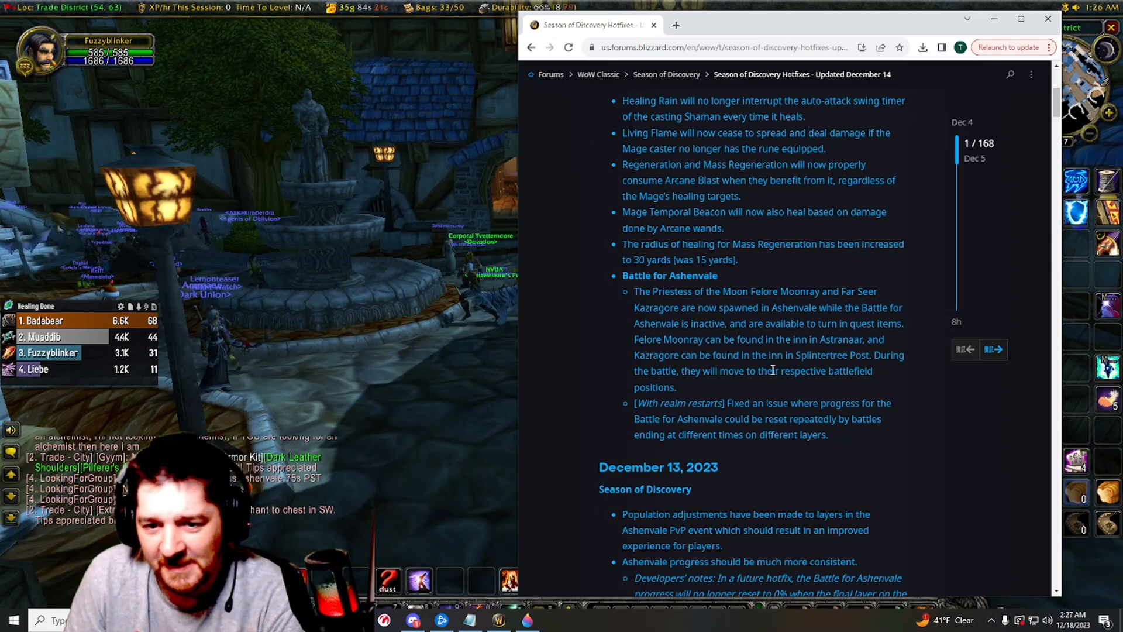
pyautogui.scroll(-3)
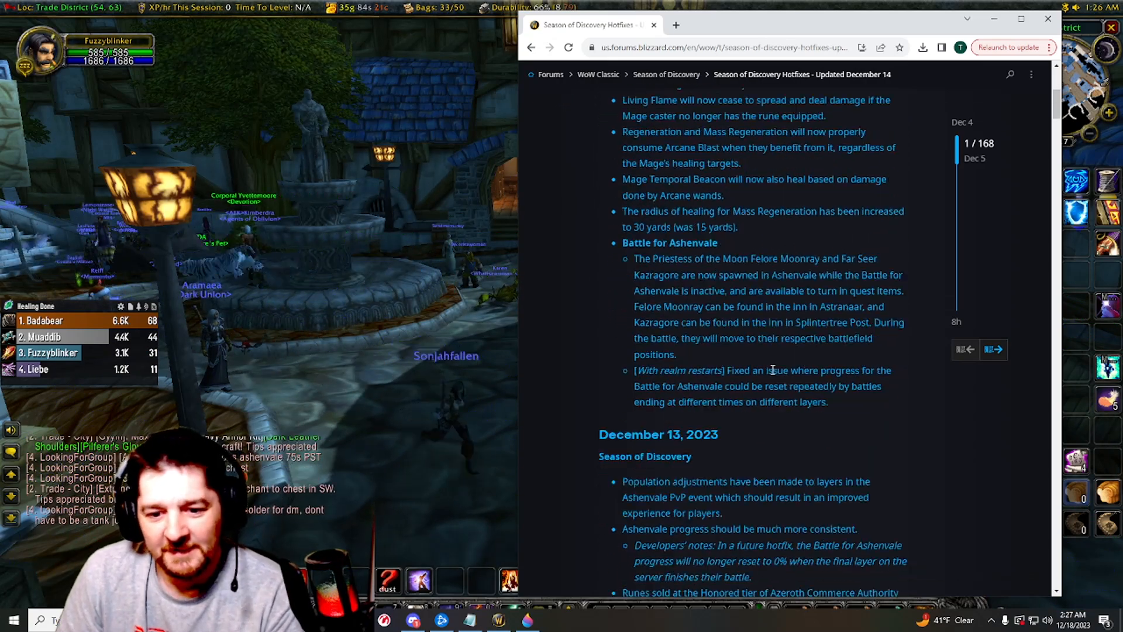
pyautogui.scroll(-3)
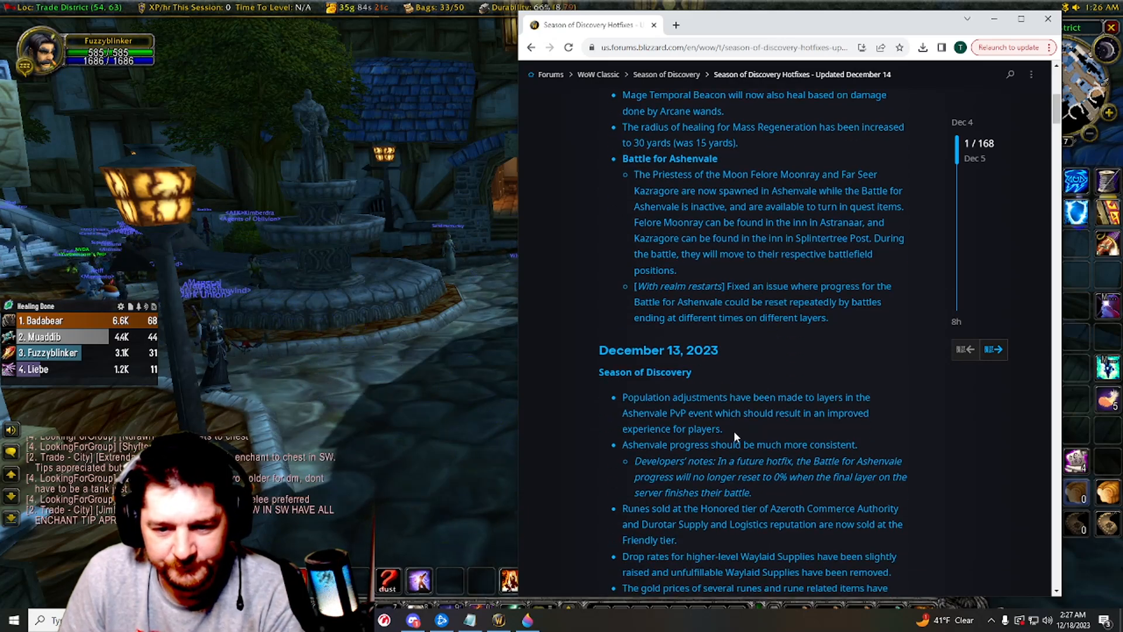
pyautogui.scroll(-3)
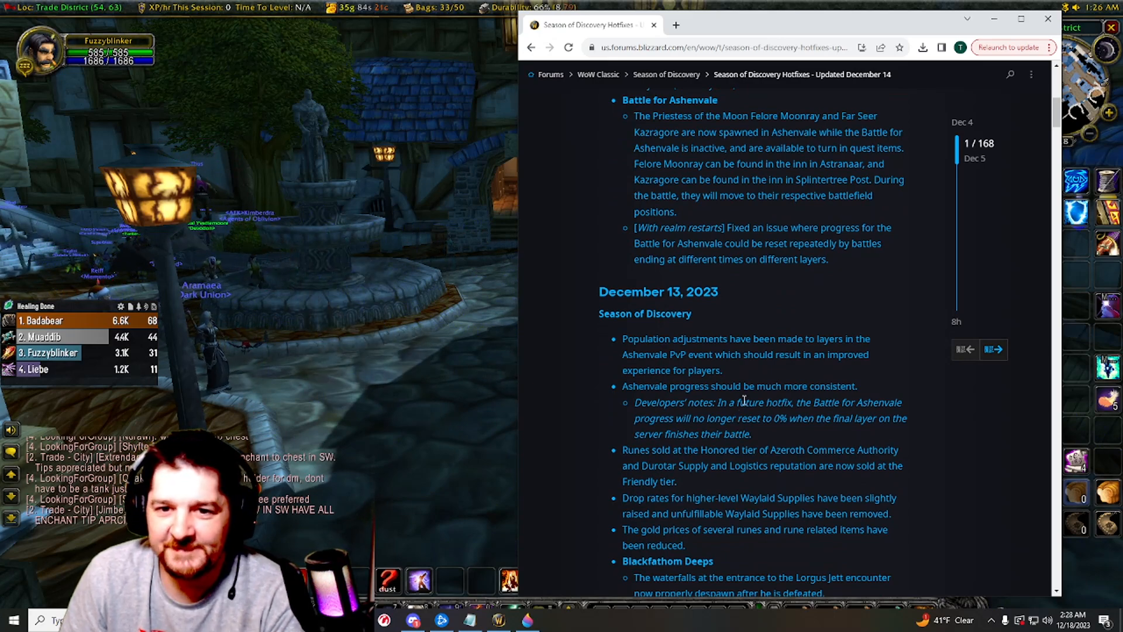
pyautogui.scroll(3)
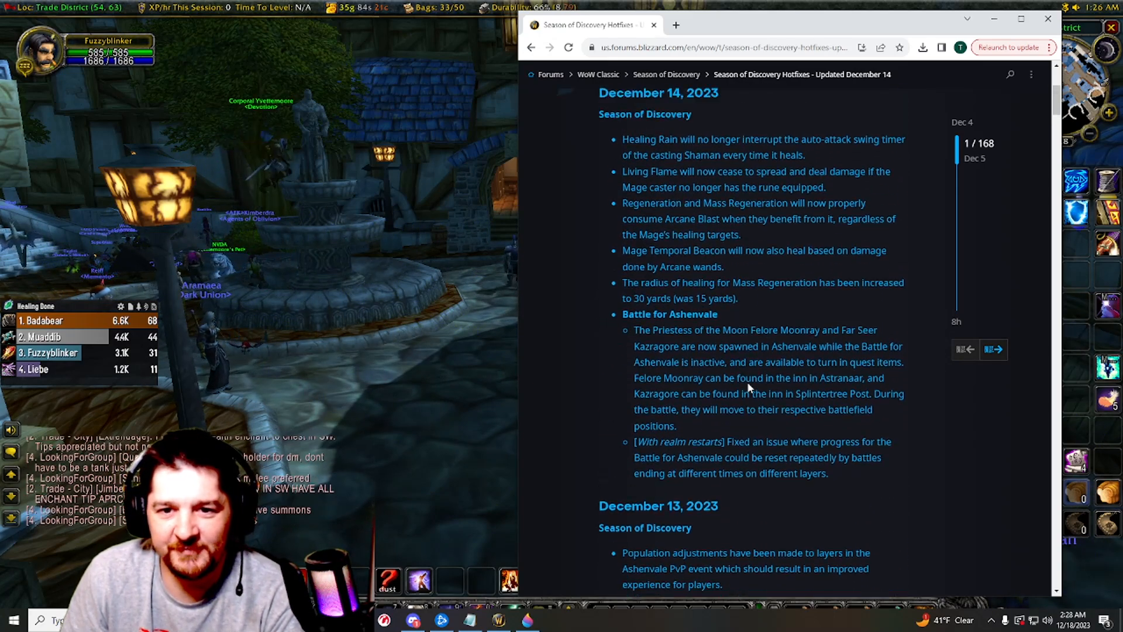
pyautogui.scroll(3)
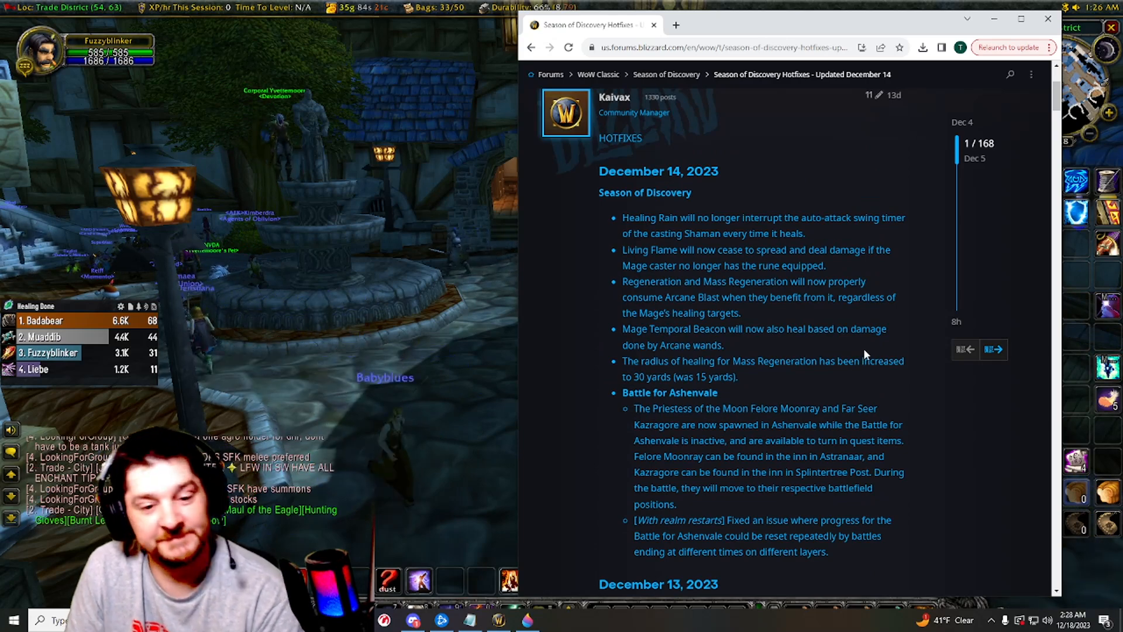